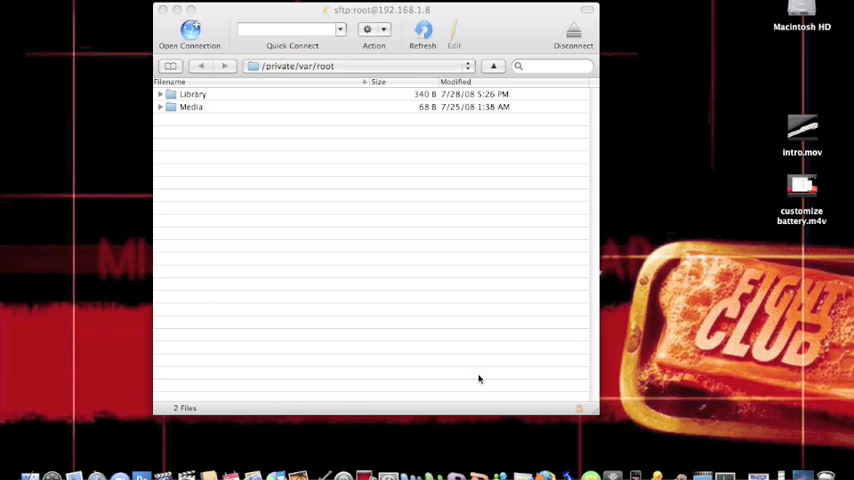
mouse_move(462, 312)
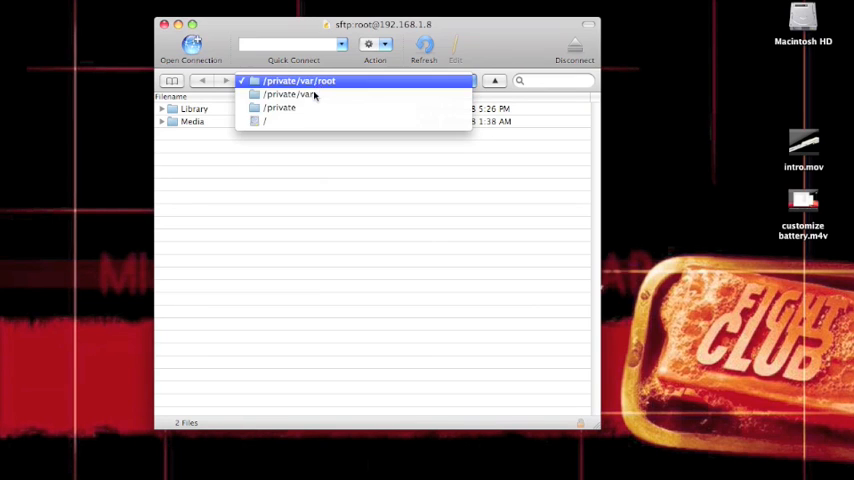
- Navigate from the iPhone's root through var and mobile into the Library's Customize2 folder
left_click(264, 120)
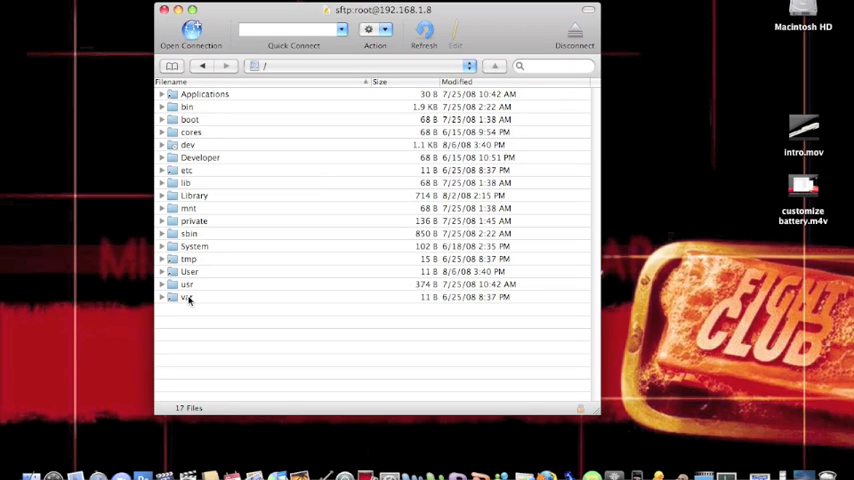
double_click(188, 296)
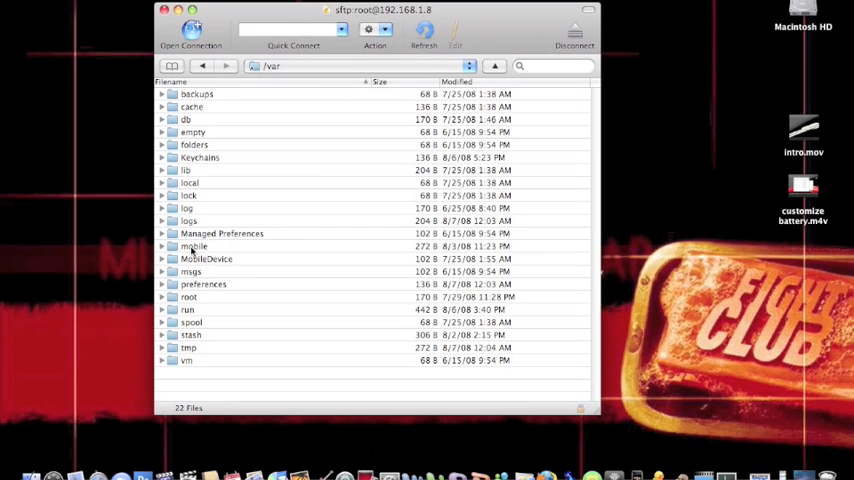
double_click(194, 246)
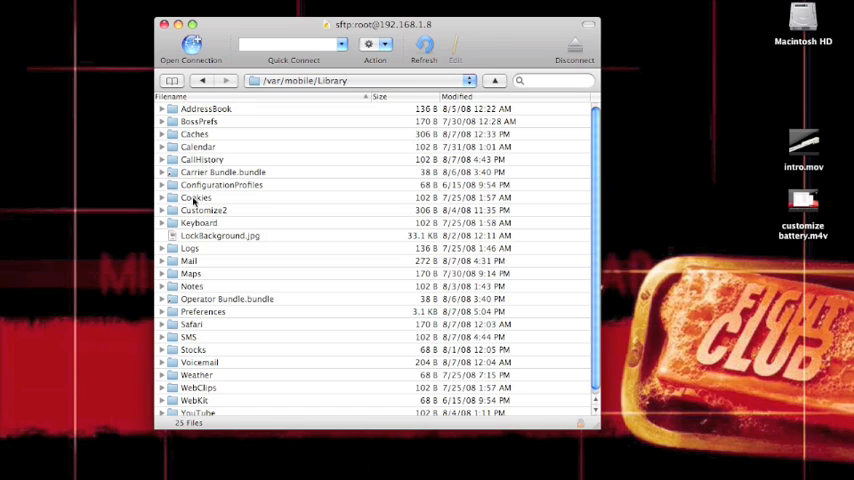
double_click(204, 210)
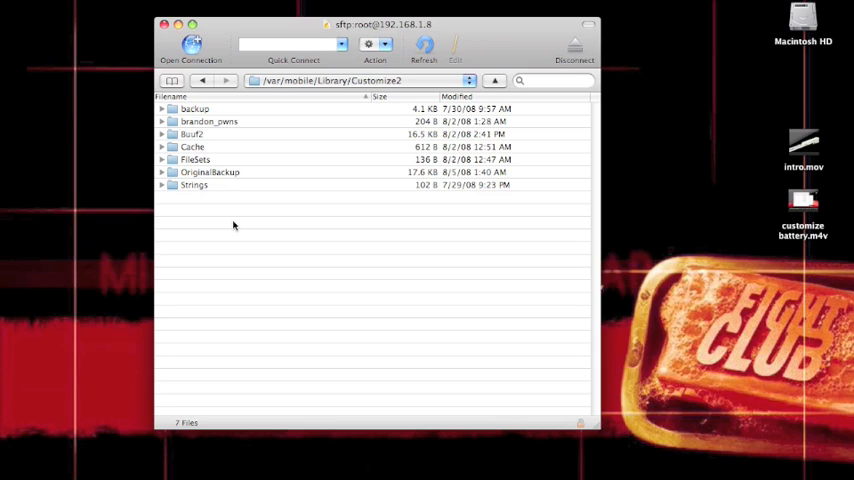
mouse_move(224, 188)
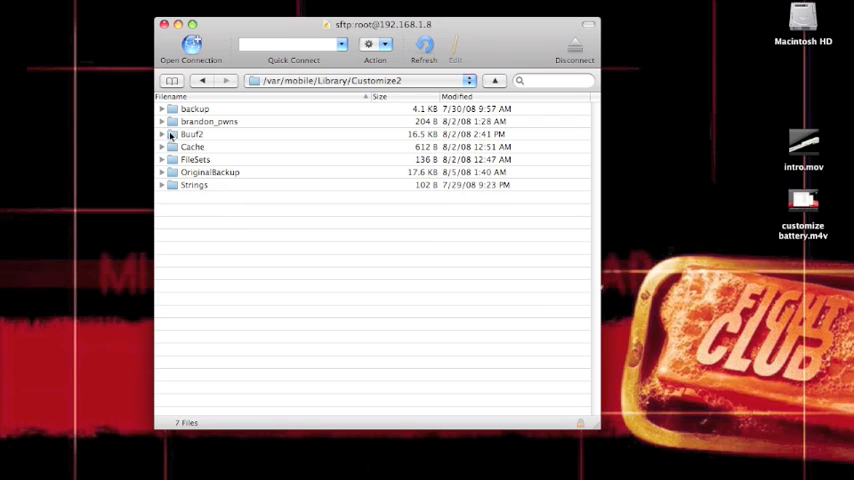
- Expand the theme folder in Customize2 and locate its MainSlider subfolder
left_click(160, 134)
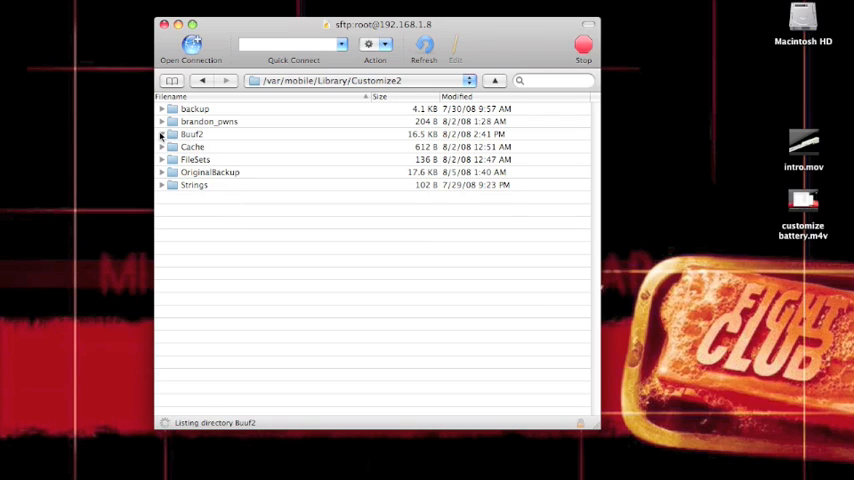
left_click(160, 134)
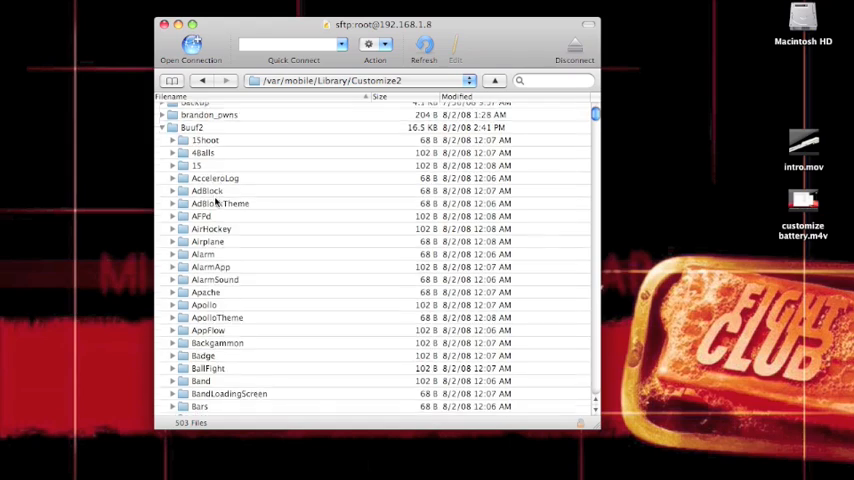
scroll("down", 3)
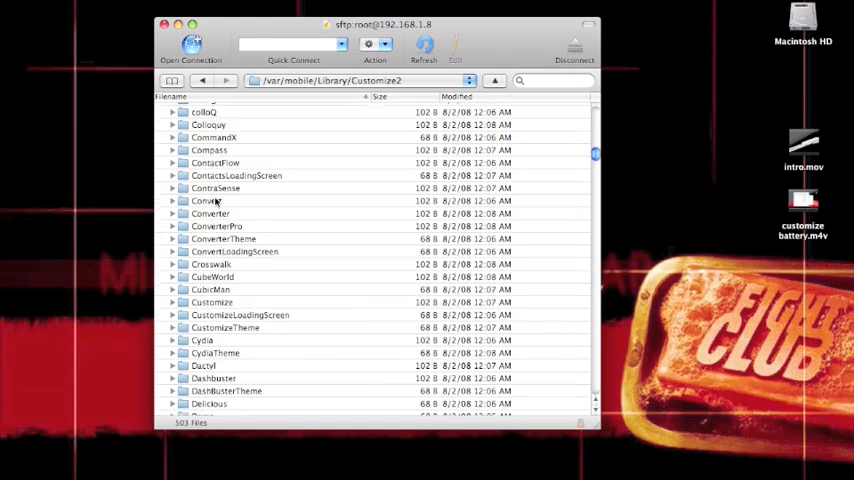
scroll("down", 3)
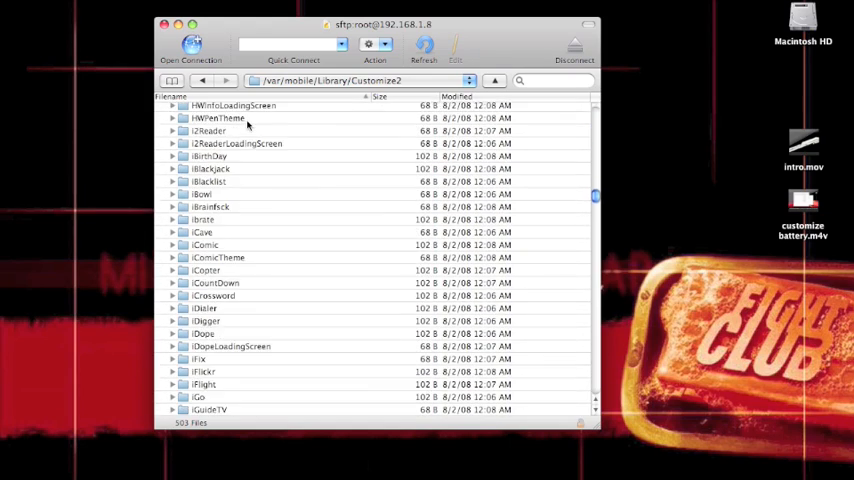
scroll("down", 3)
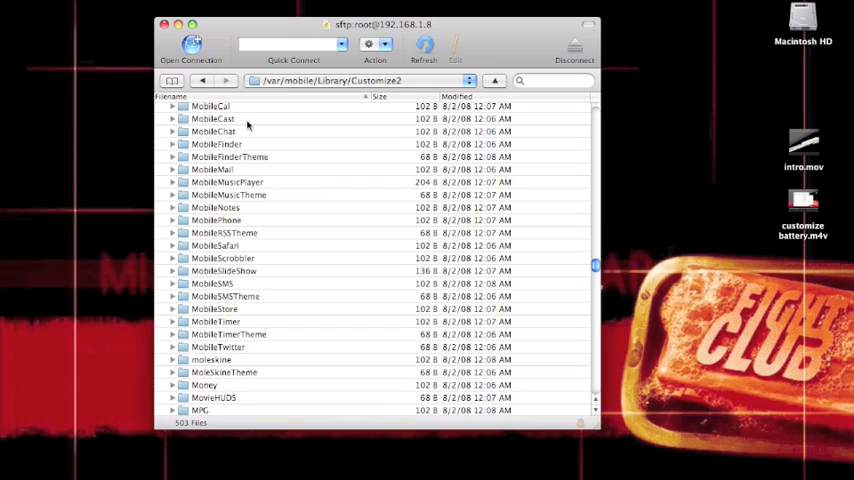
scroll("up", 3)
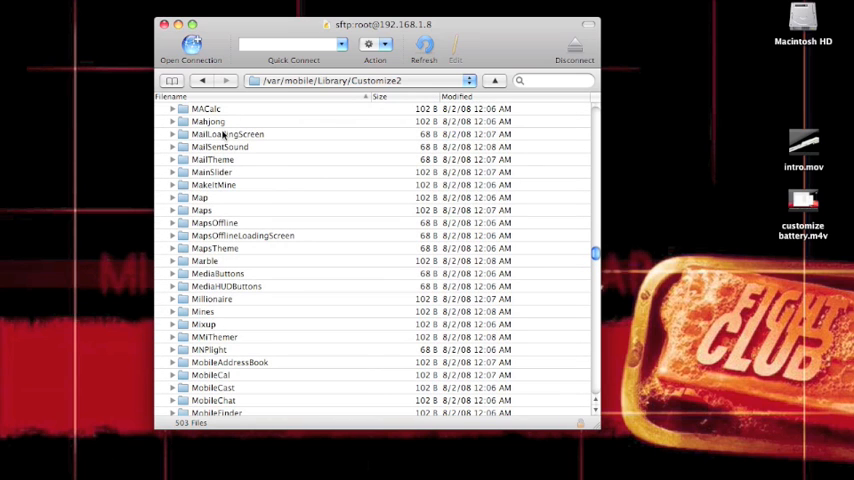
- Expand MainSlider and download MainSlider1.png to the Mac desktop
left_click(212, 172)
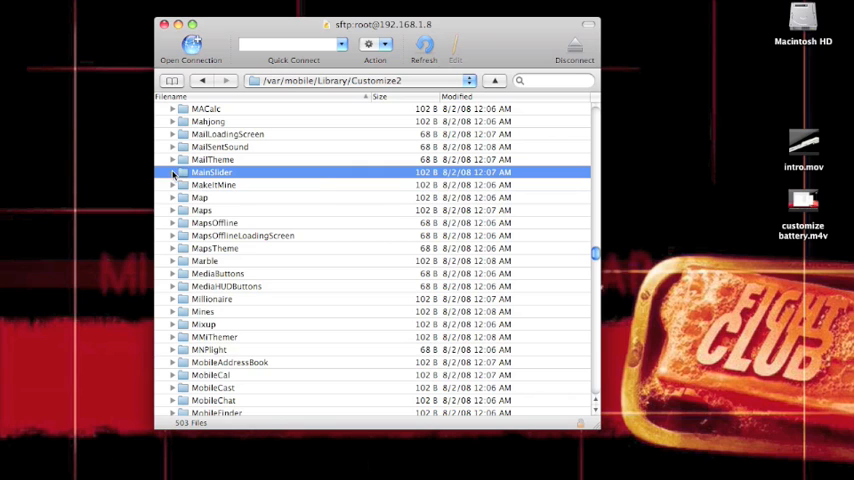
left_click(172, 172)
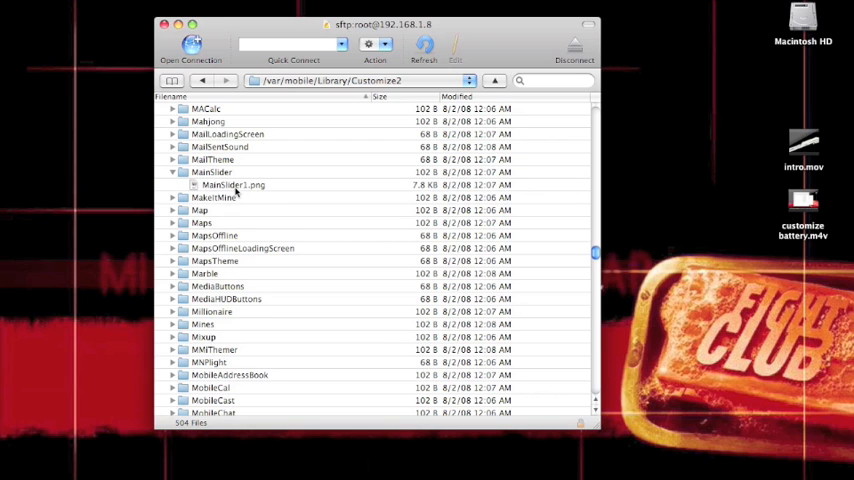
left_click(234, 184)
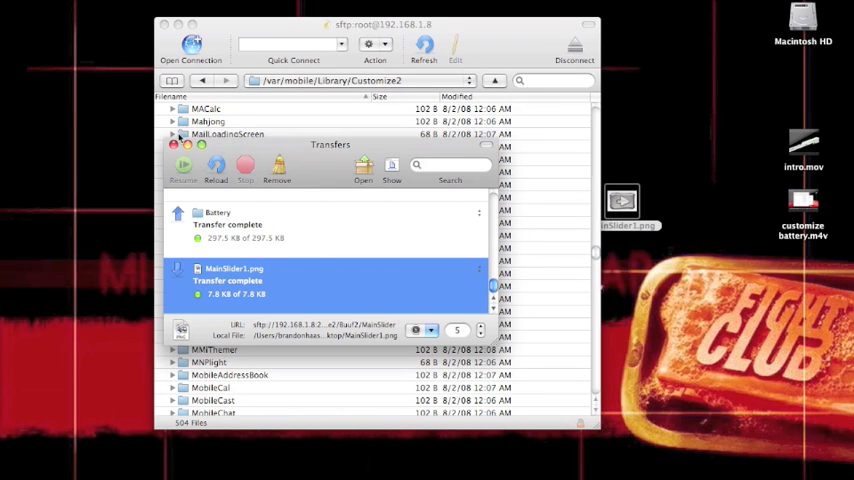
- Close the Transfers window, returning to the Customize2 listing
left_click(174, 144)
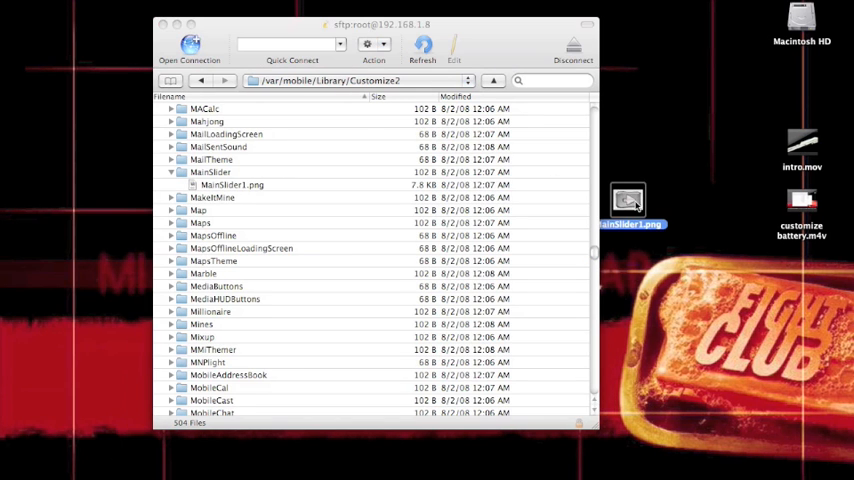
mouse_move(610, 208)
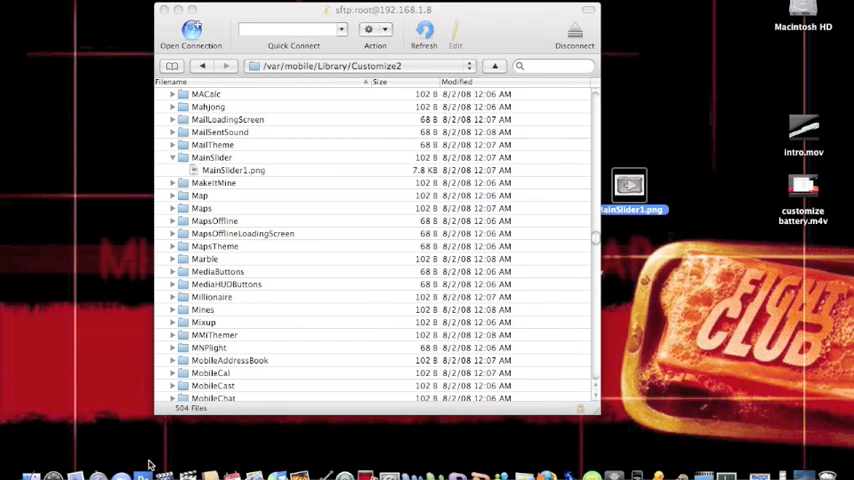
mouse_move(136, 408)
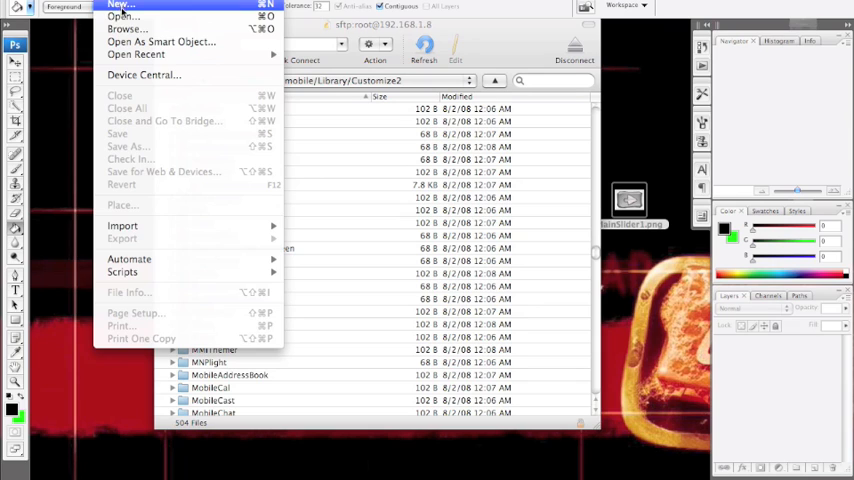
- Open the desktop's MainSlider1.png in Photoshop and begin a Save As
left_click(400, 250)
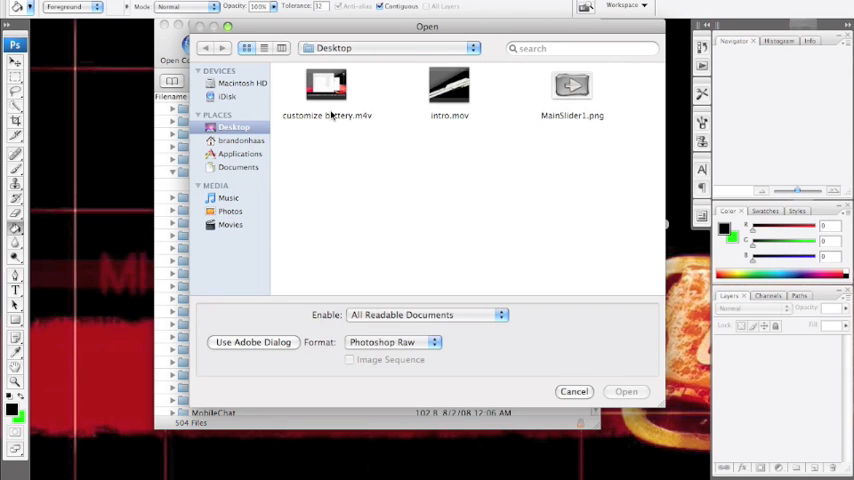
left_click(572, 90)
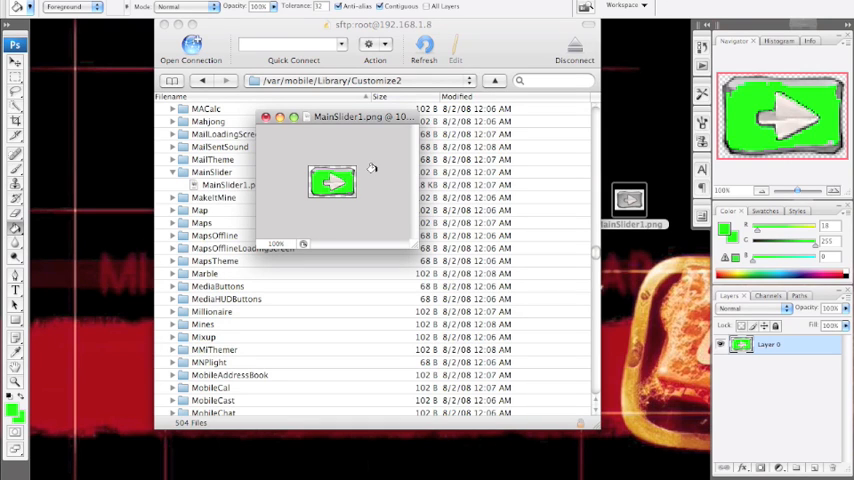
mouse_move(370, 168)
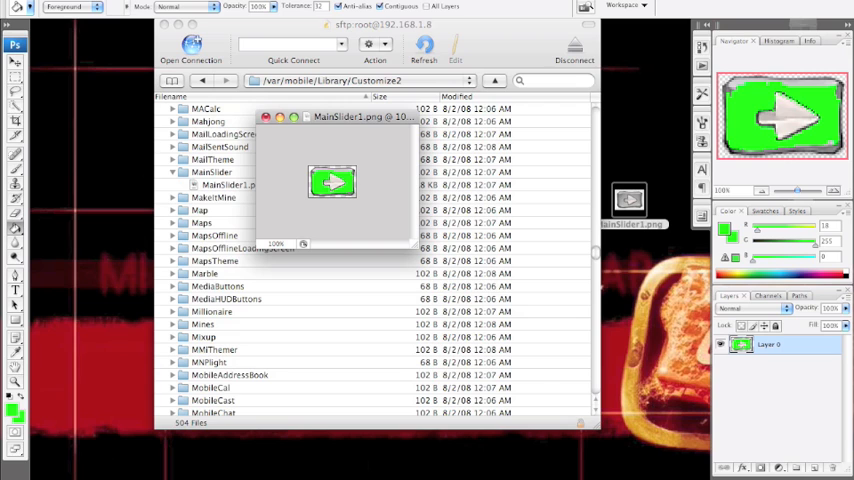
left_click(20, 4)
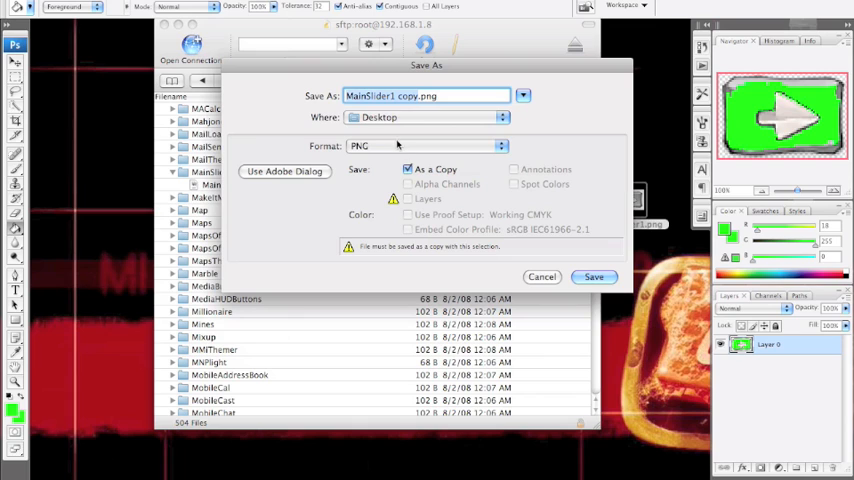
- Choose PNG format and save the image itself rather than as a copy
left_click(428, 146)
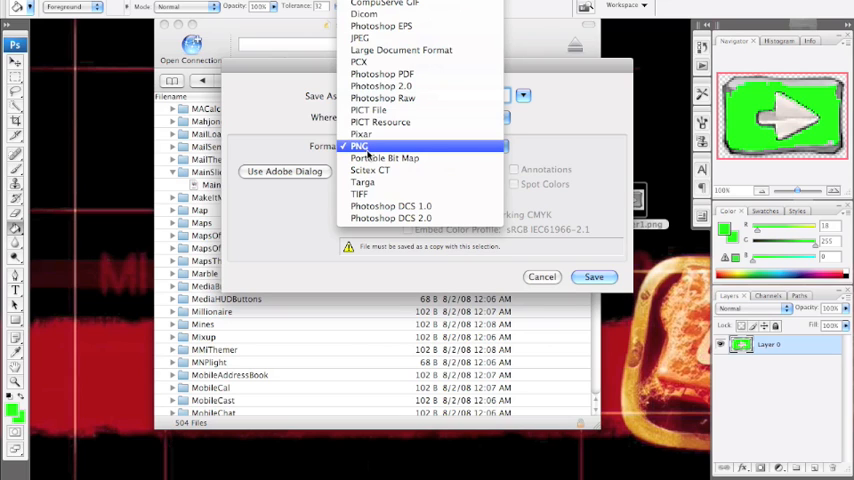
left_click(360, 146)
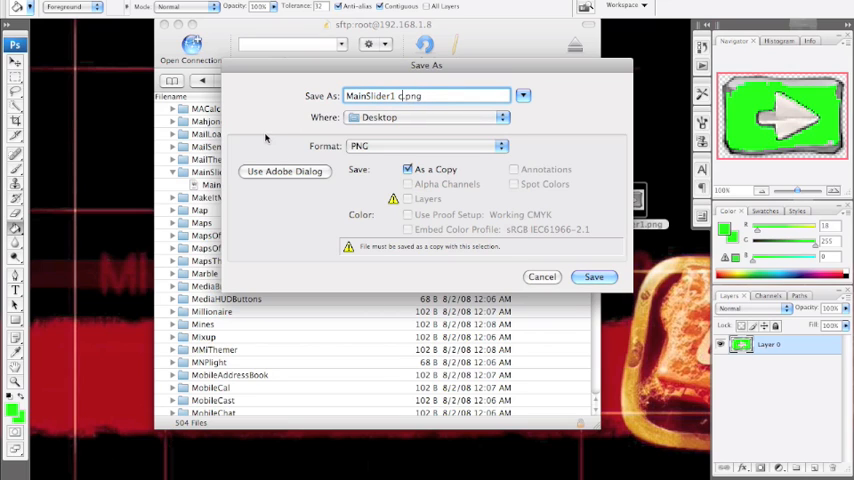
left_click(428, 96)
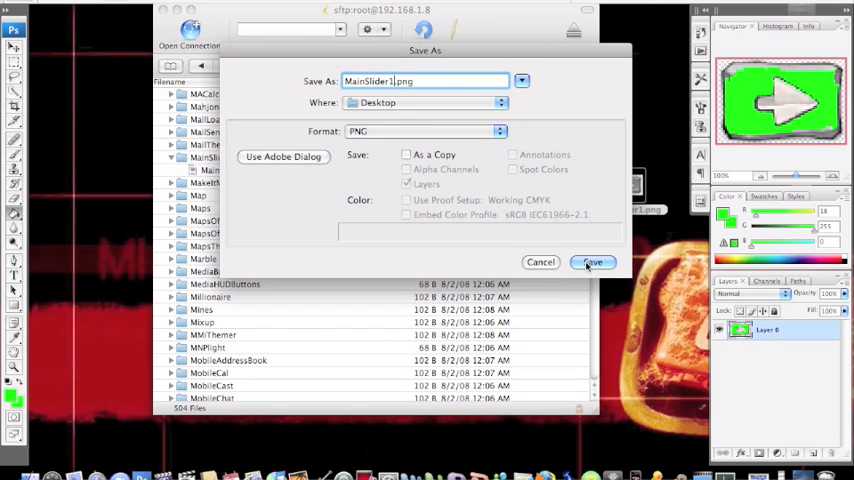
- Save as MainSlider1.png on the Desktop, replacing the existing file, with Interlace None
left_click(592, 262)
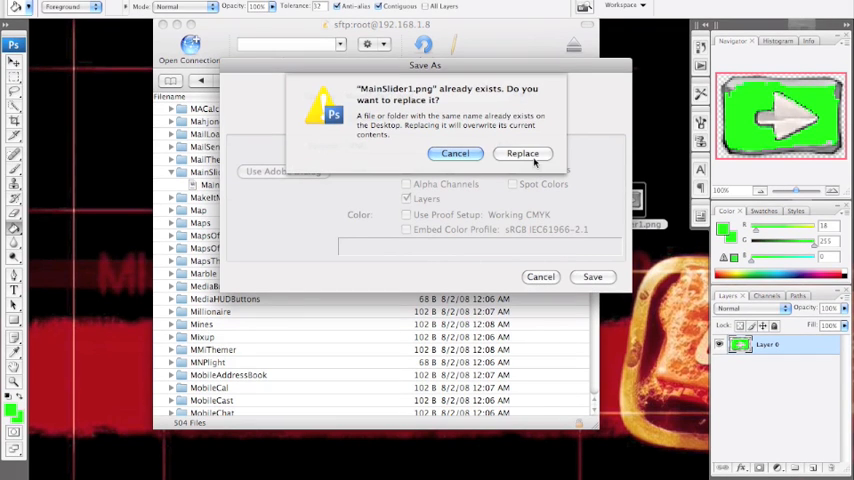
left_click(522, 152)
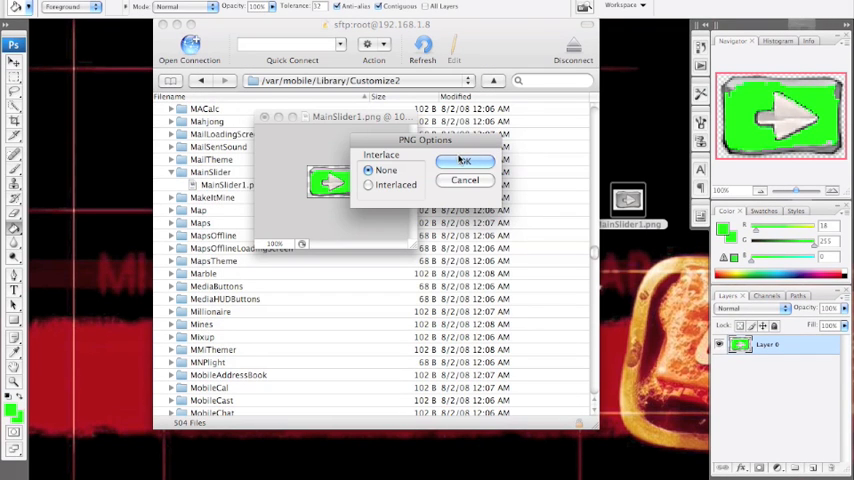
left_click(464, 160)
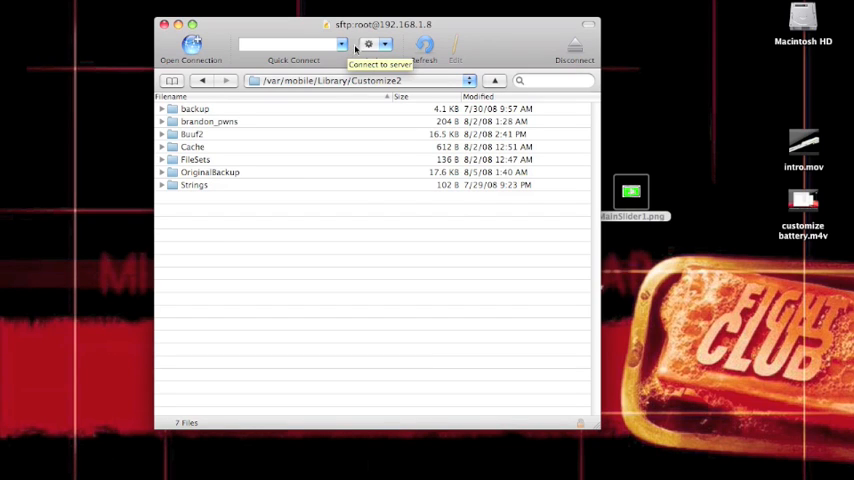
- Create a new folder named Custom Theme in Customize2 and enter it
left_click(368, 44)
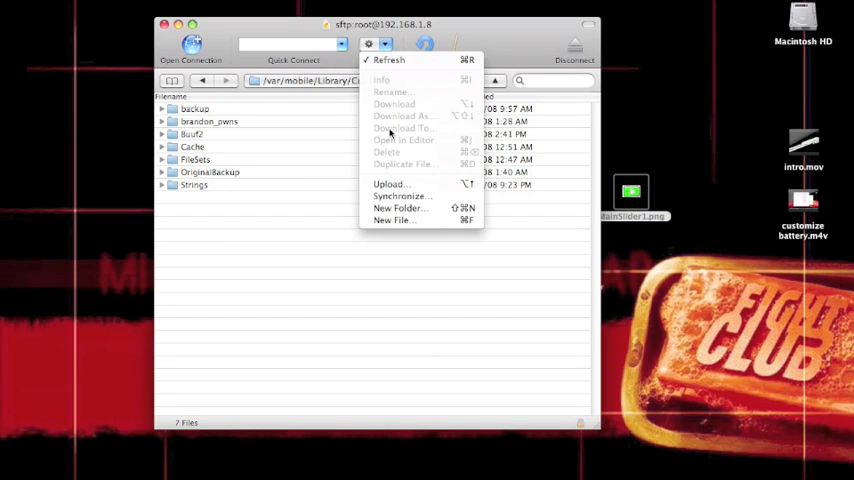
mouse_move(400, 208)
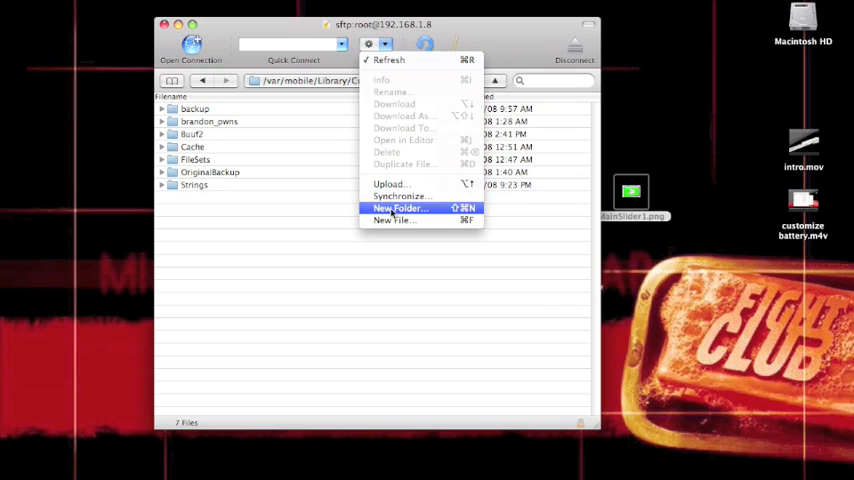
left_click(400, 208)
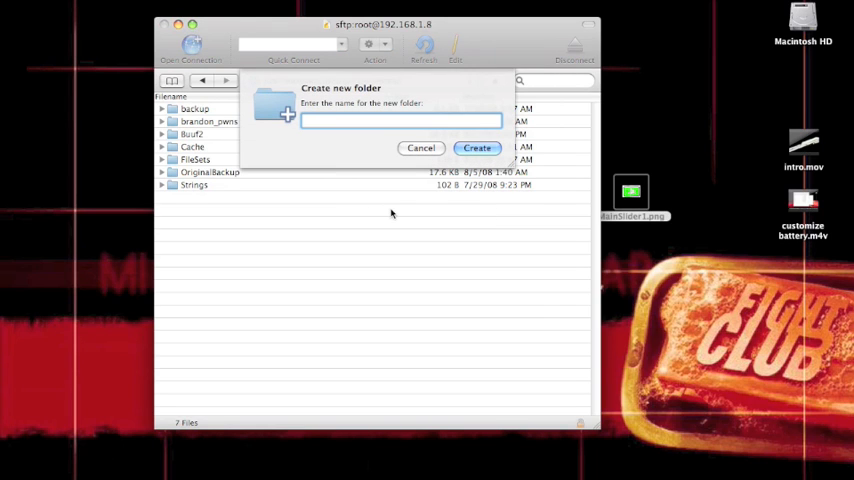
type("Custom T")
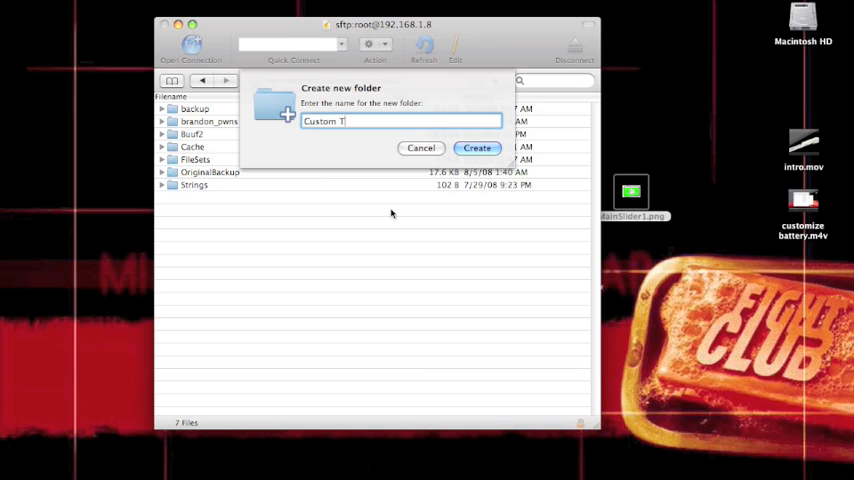
type("heme")
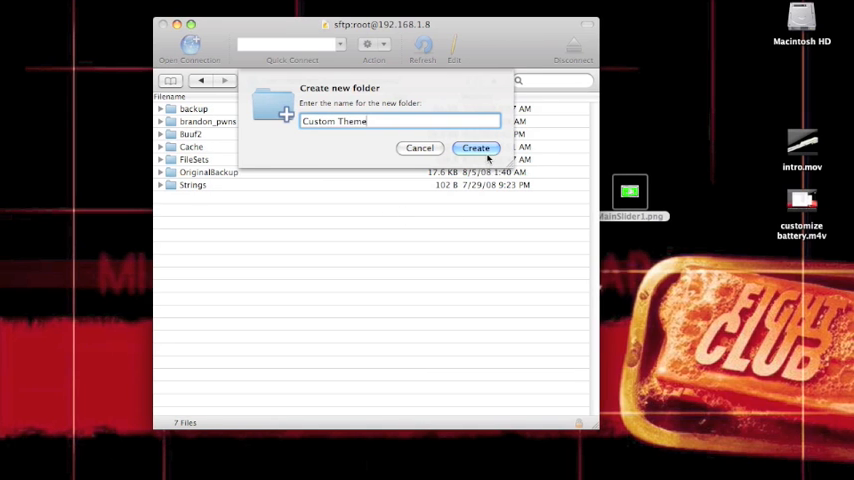
left_click(474, 148)
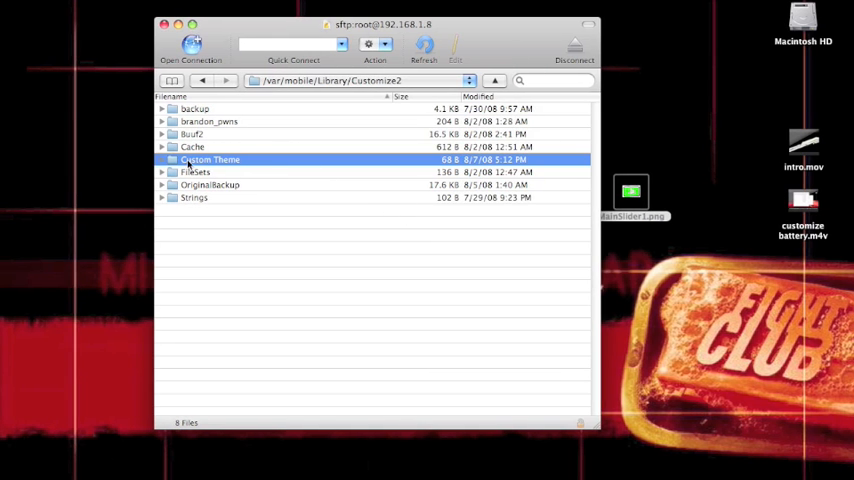
double_click(210, 160)
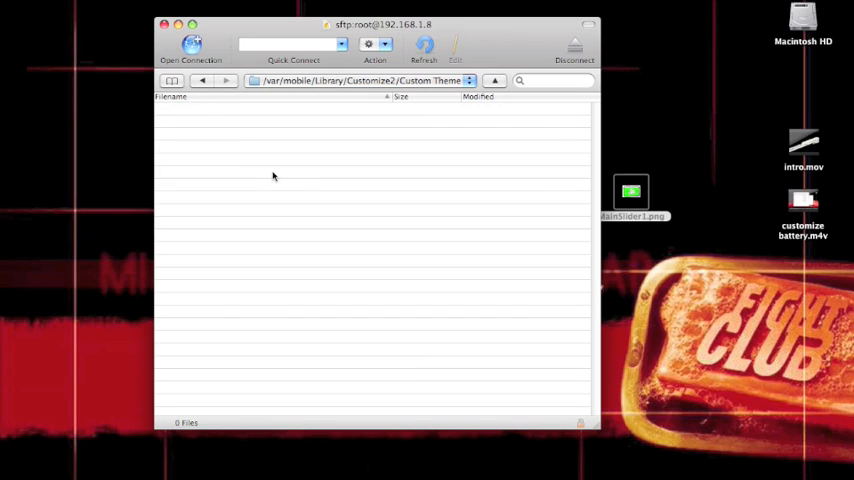
- Create a new folder named MainSlider inside Custom Theme
left_click(384, 44)
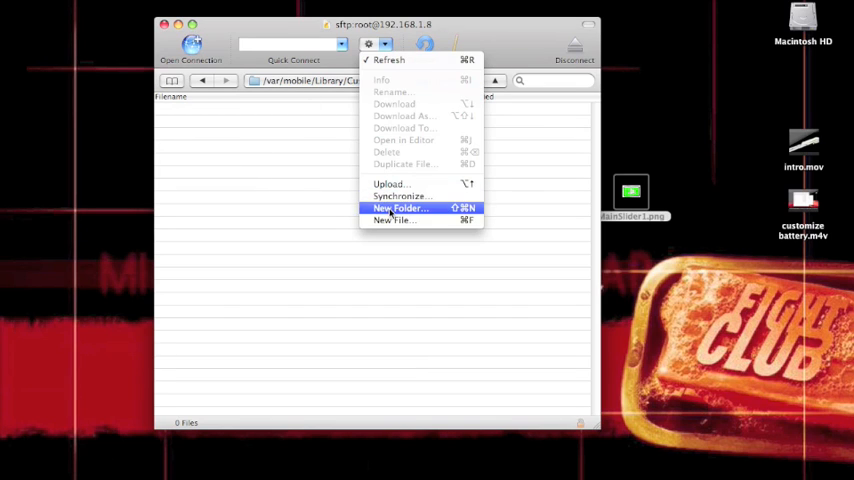
left_click(400, 208)
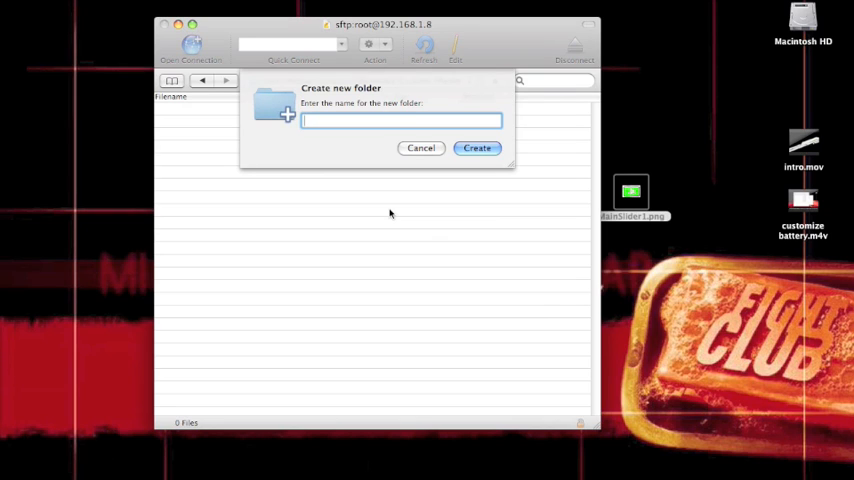
type("Mai")
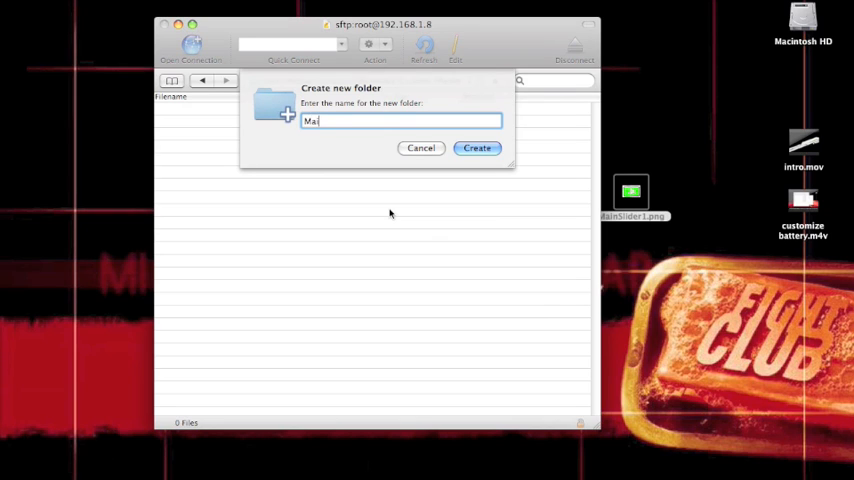
type("n")
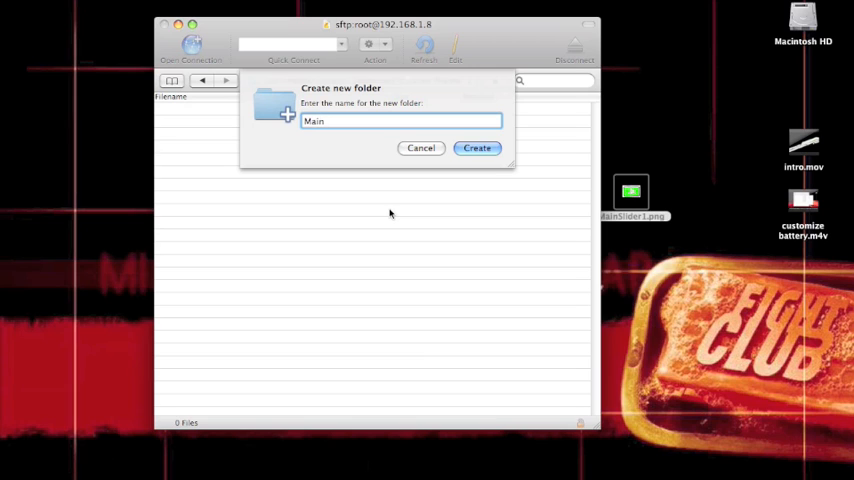
type("S")
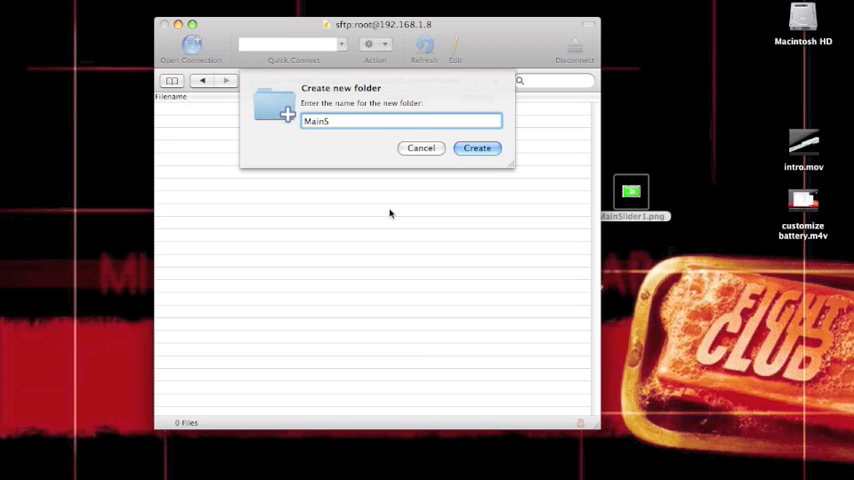
type("lider")
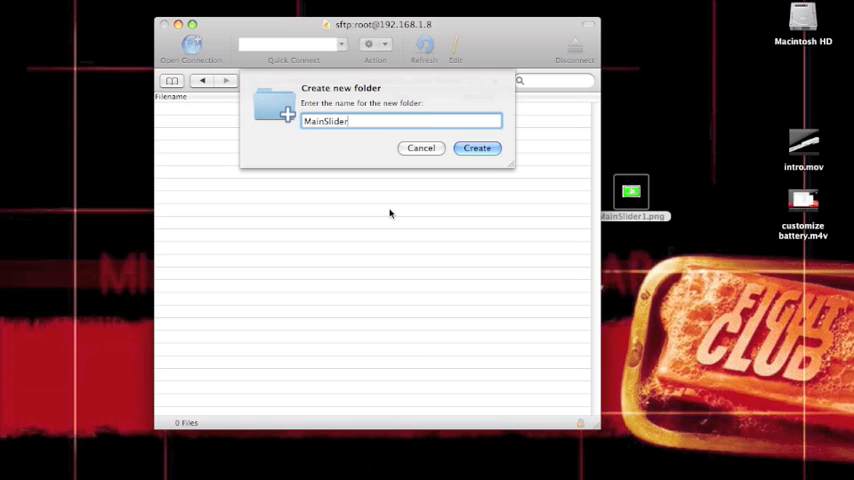
left_click(476, 148)
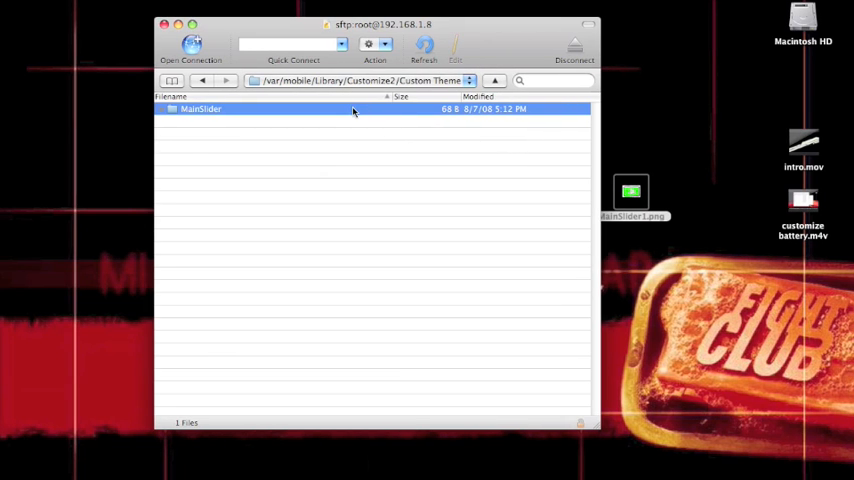
- Upload MainSlider1.png into the MainSlider folder and return to Customize2
double_click(200, 108)
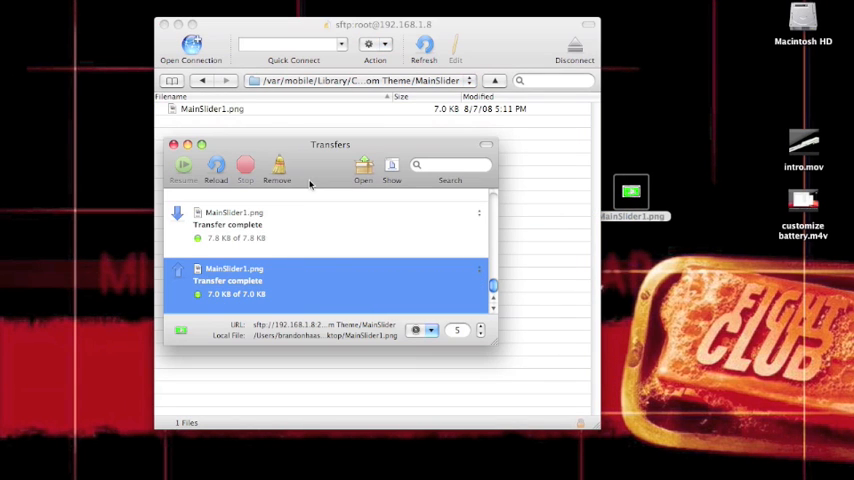
mouse_move(220, 156)
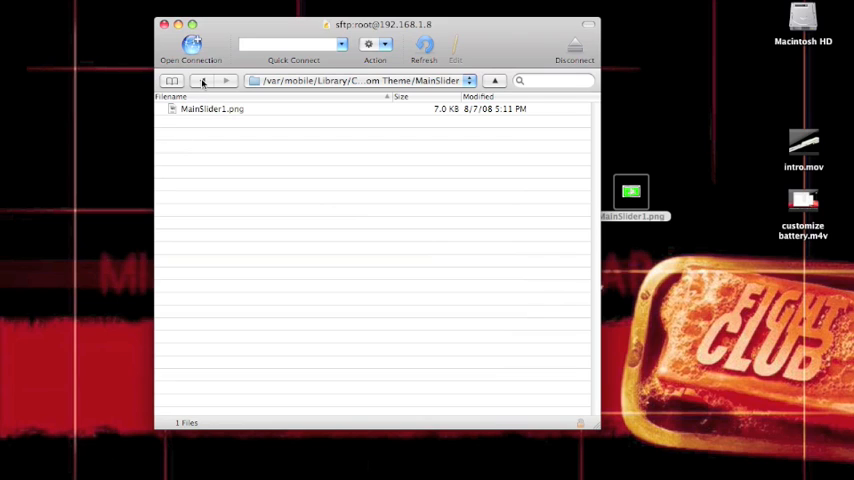
left_click(202, 80)
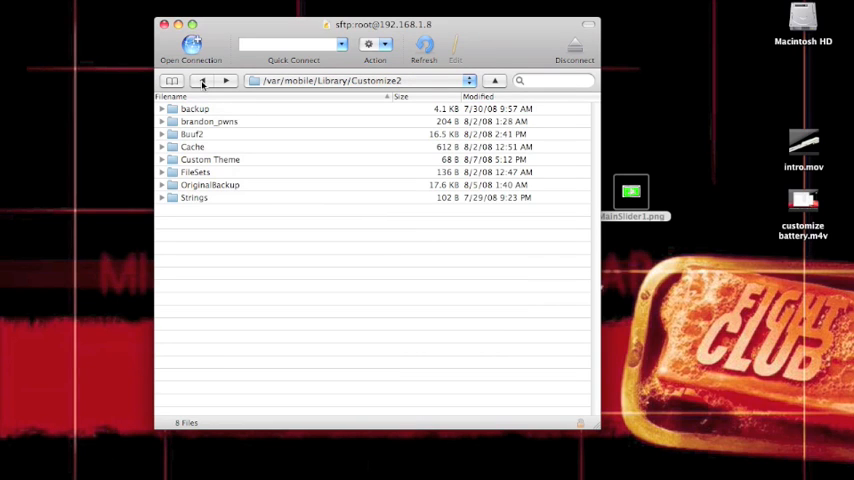